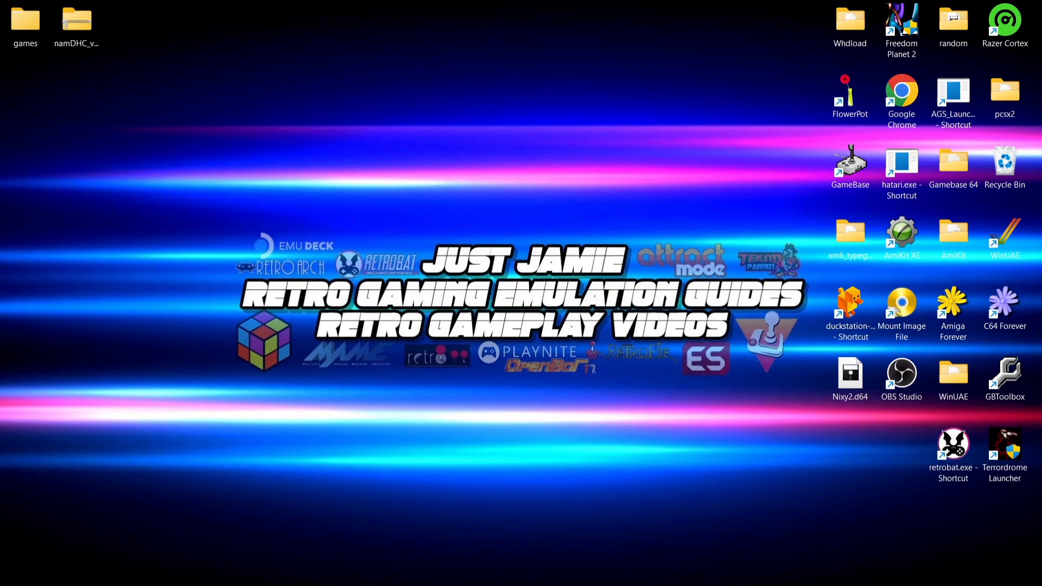
{"action": "mouse_move", "coordinate": [853, 72]}
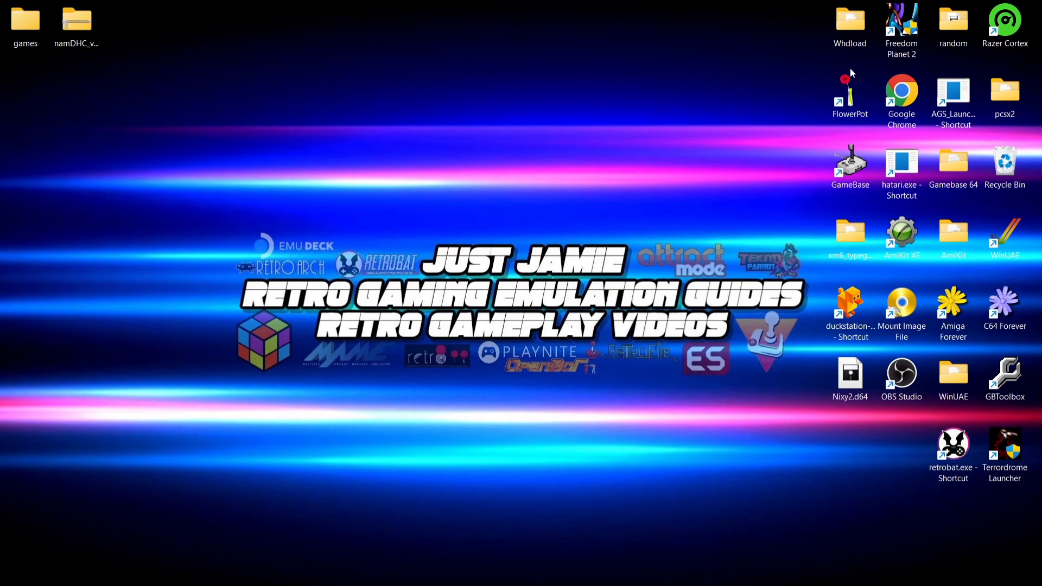
{"action": "mouse_move", "coordinate": [654, 363]}
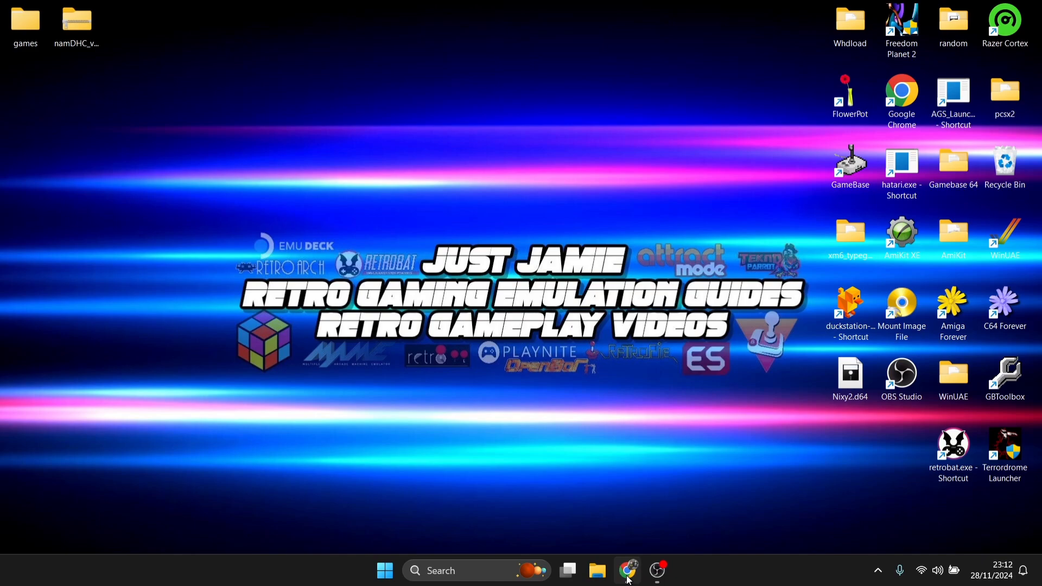
Review the namDHC download page in the browser
{"action": "left_click", "coordinate": [626, 570]}
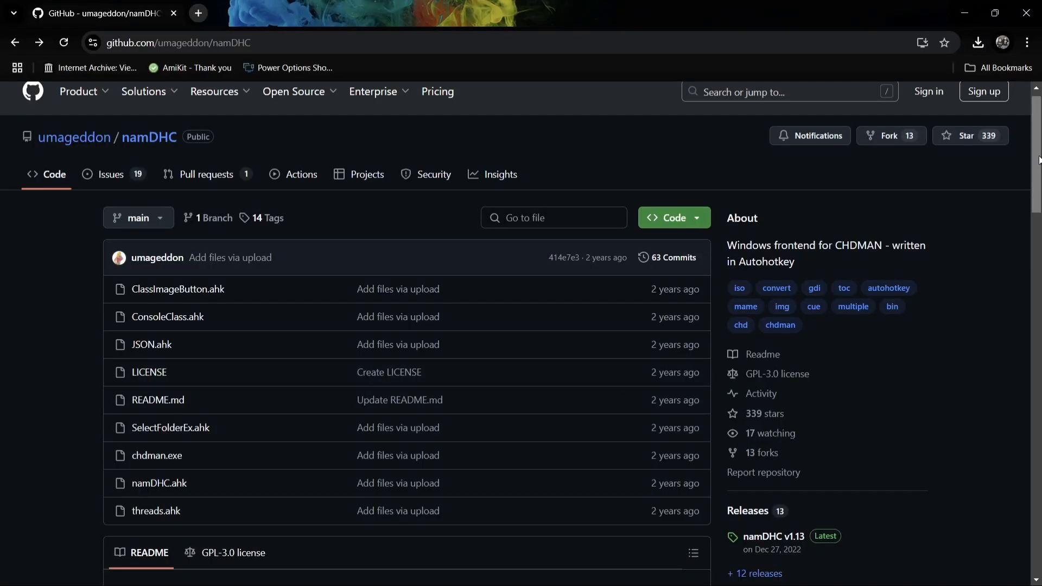
{"action": "scroll", "scroll_direction": "down", "scroll_amount": 3}
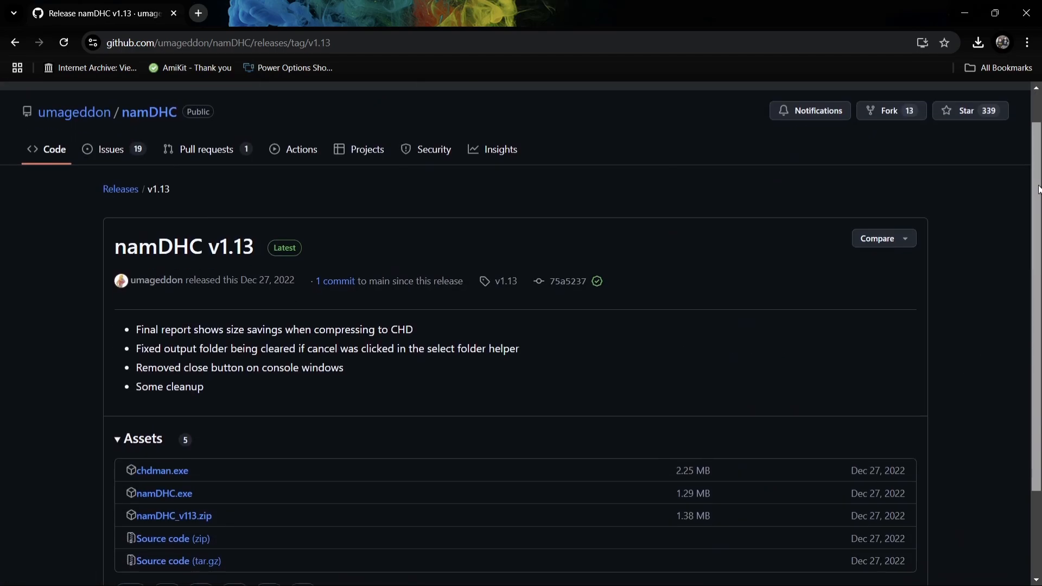
{"action": "scroll", "scroll_direction": "down", "scroll_amount": 3}
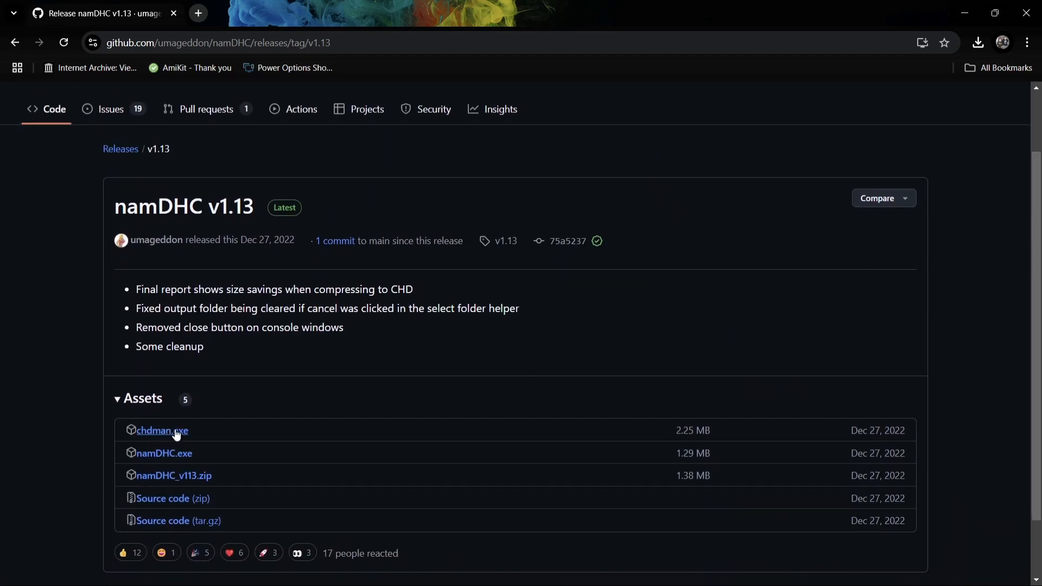
{"action": "mouse_move", "coordinate": [174, 476]}
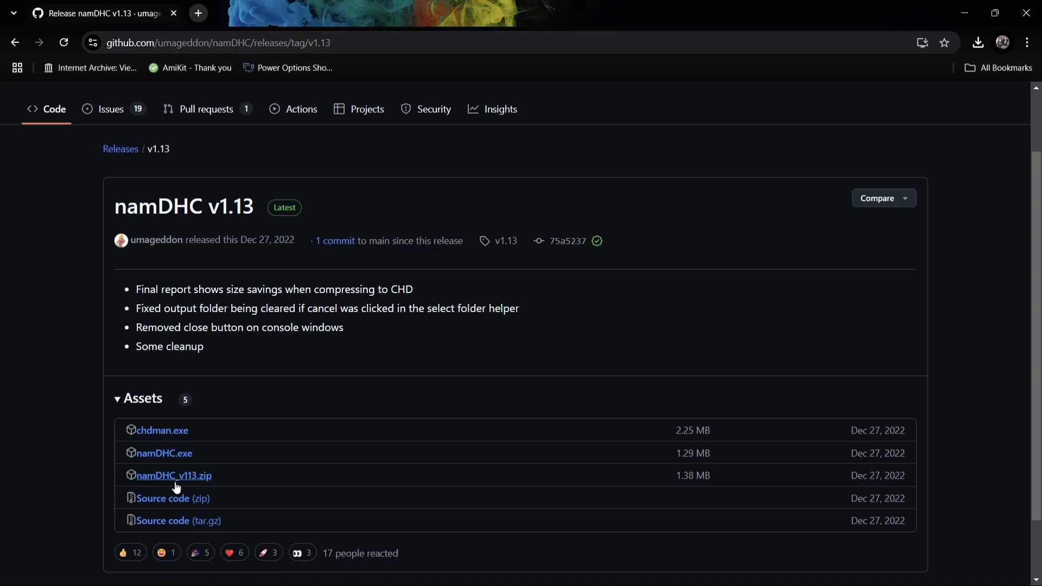
{"action": "mouse_move", "coordinate": [199, 481]}
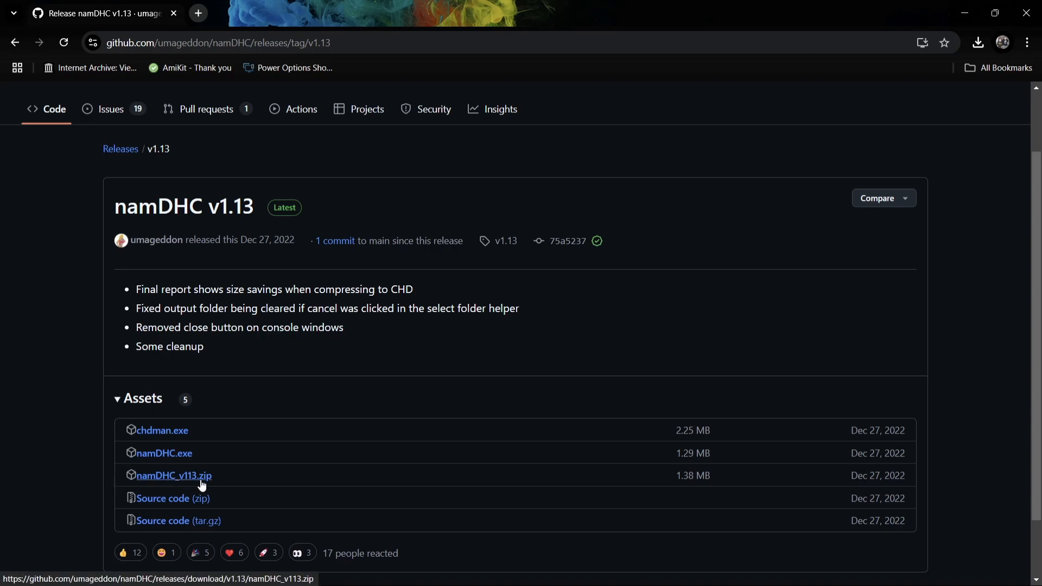
{"action": "mouse_move", "coordinate": [232, 433]}
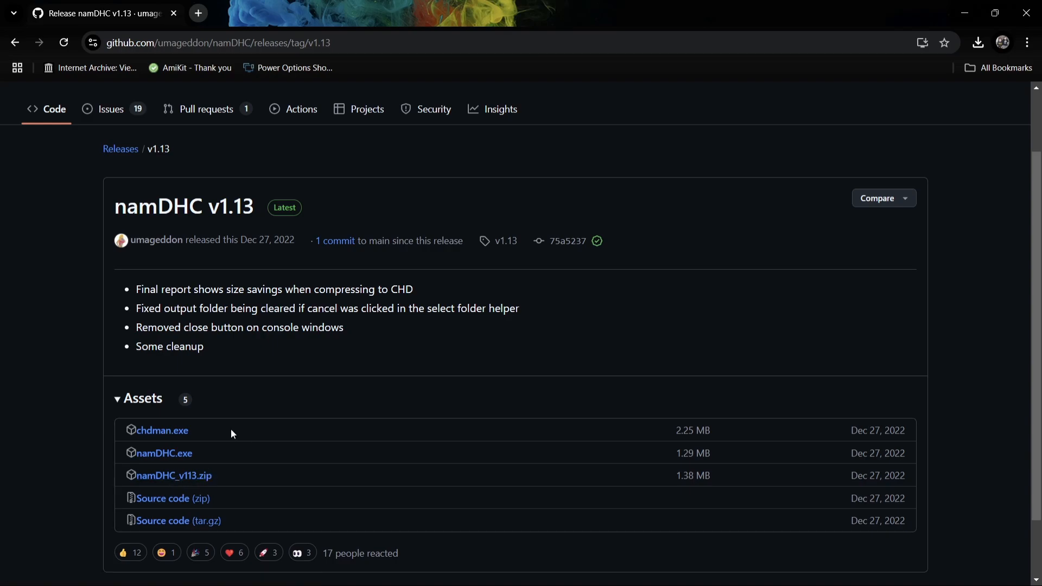
{"action": "mouse_move", "coordinate": [233, 460]}
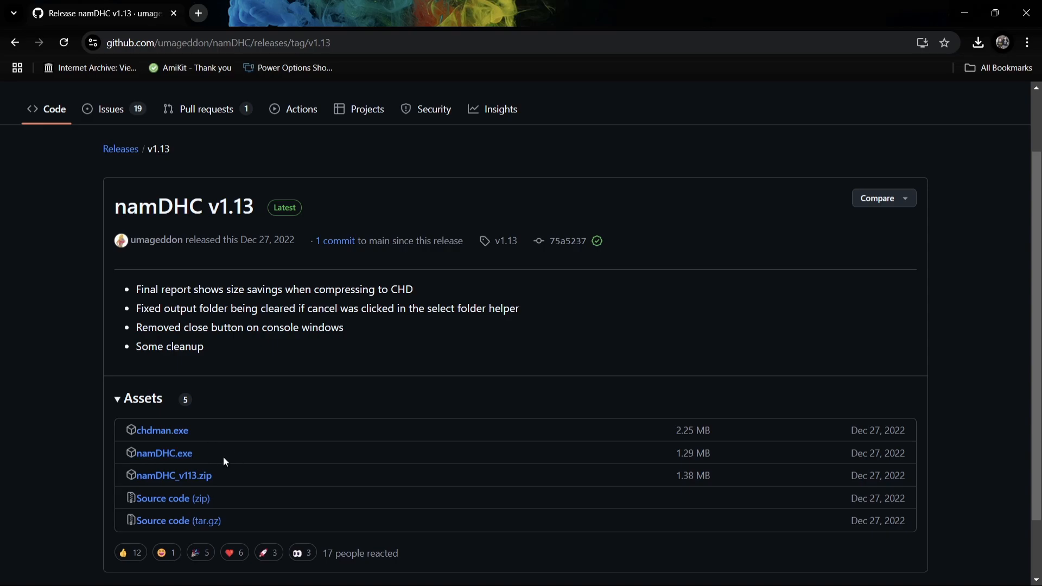
{"action": "mouse_move", "coordinate": [172, 475]}
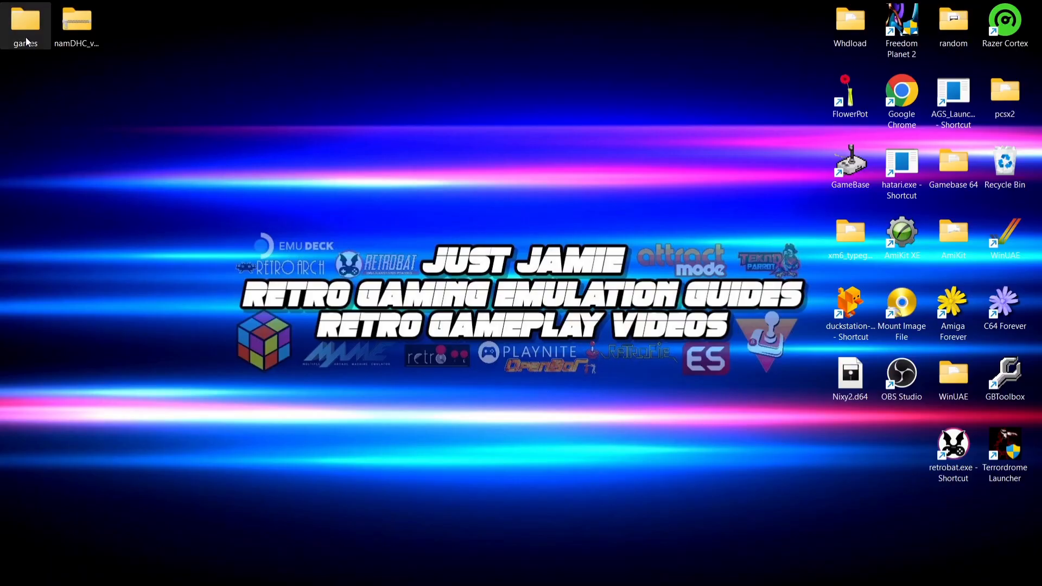
Browse the games folder, checking the Keio Flying Squadron 2 and Galactic Attack game folders
{"action": "double_click", "coordinate": [25, 18]}
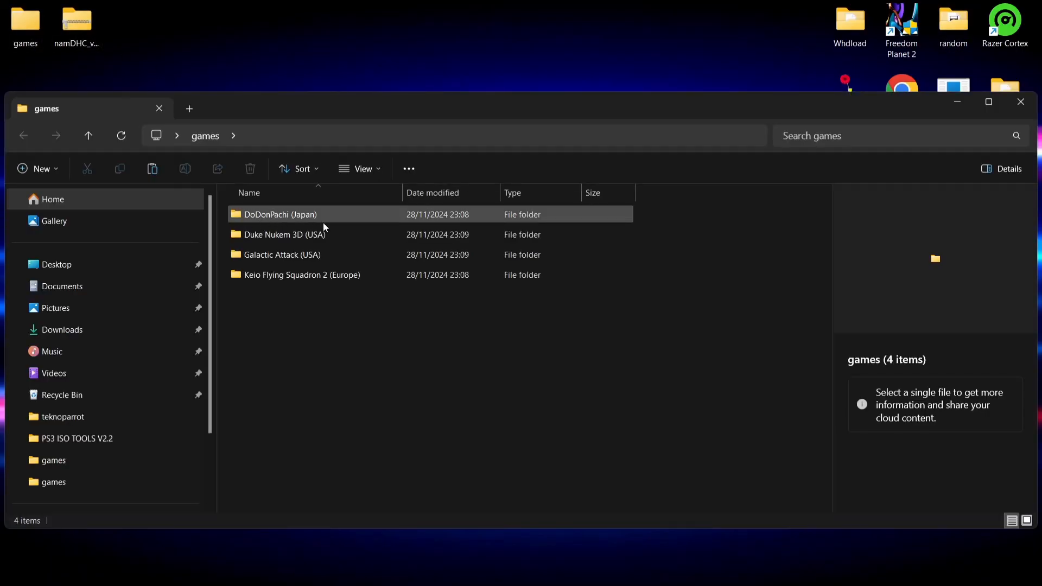
{"action": "left_click", "coordinate": [302, 274]}
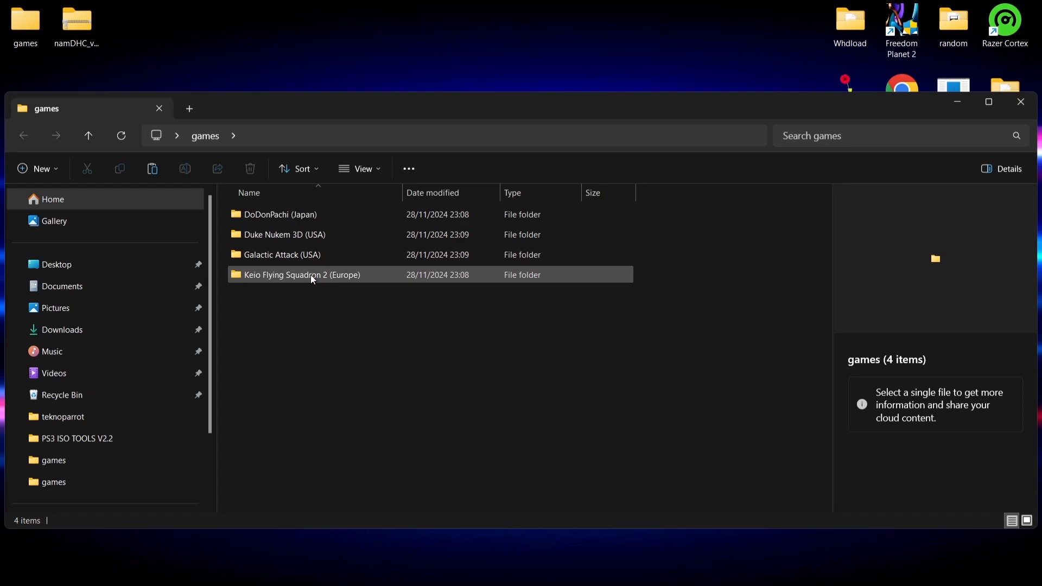
{"action": "double_click", "coordinate": [301, 275]}
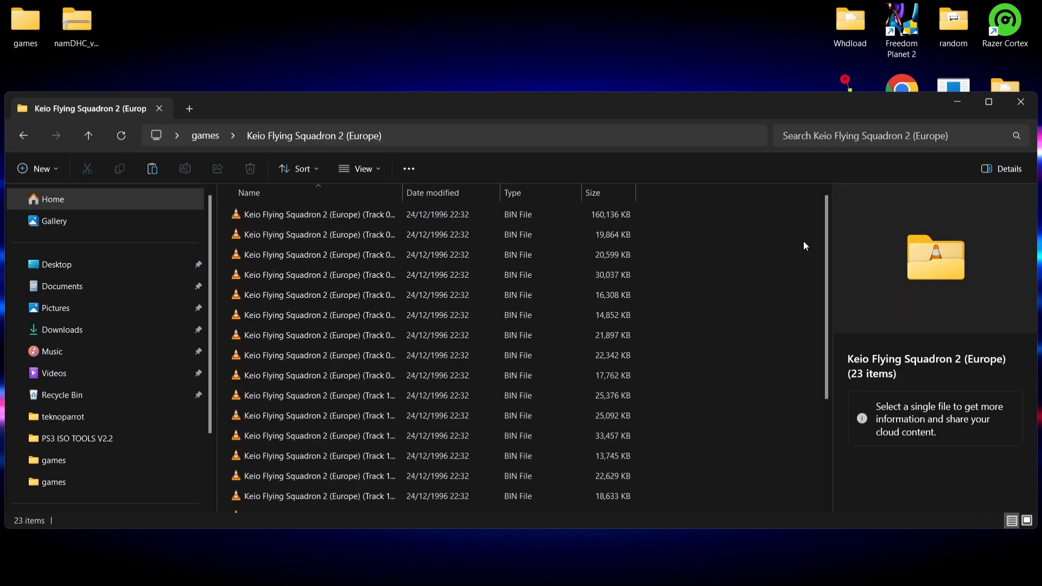
{"action": "scroll", "scroll_direction": "down", "scroll_amount": 3}
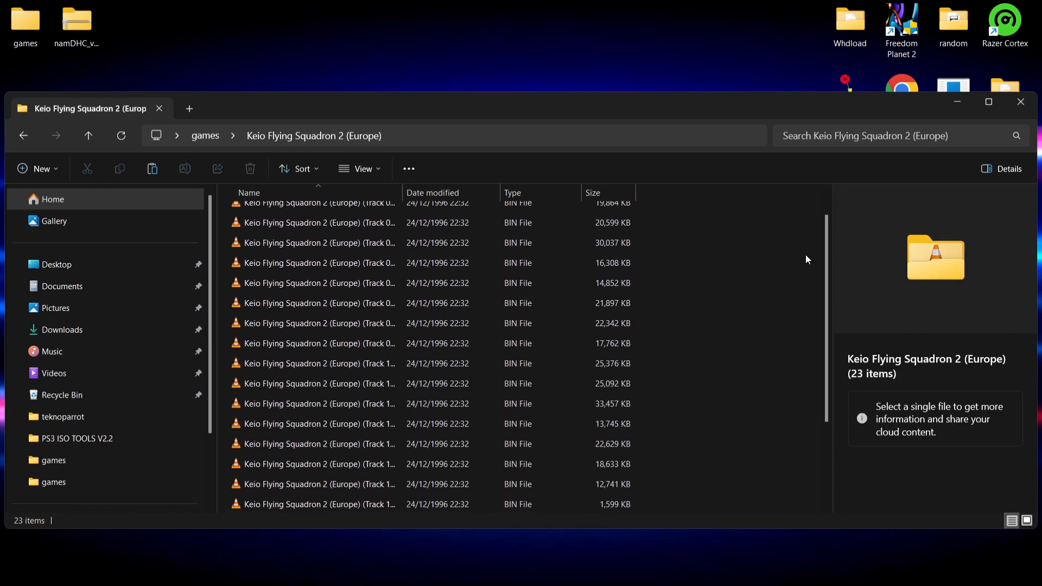
{"action": "left_click", "coordinate": [87, 136]}
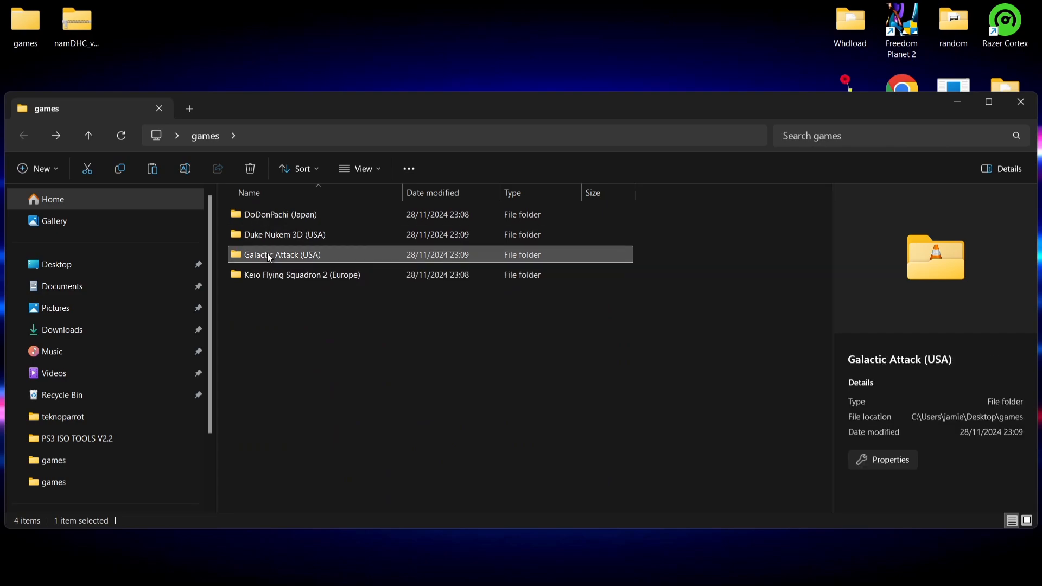
{"action": "double_click", "coordinate": [283, 254]}
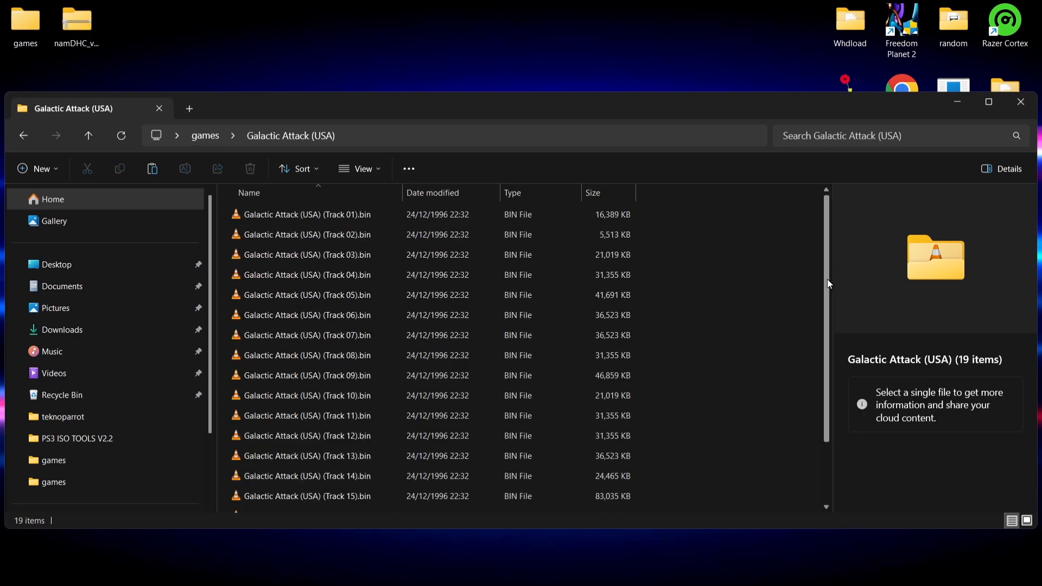
{"action": "scroll", "scroll_direction": "down", "scroll_amount": 3}
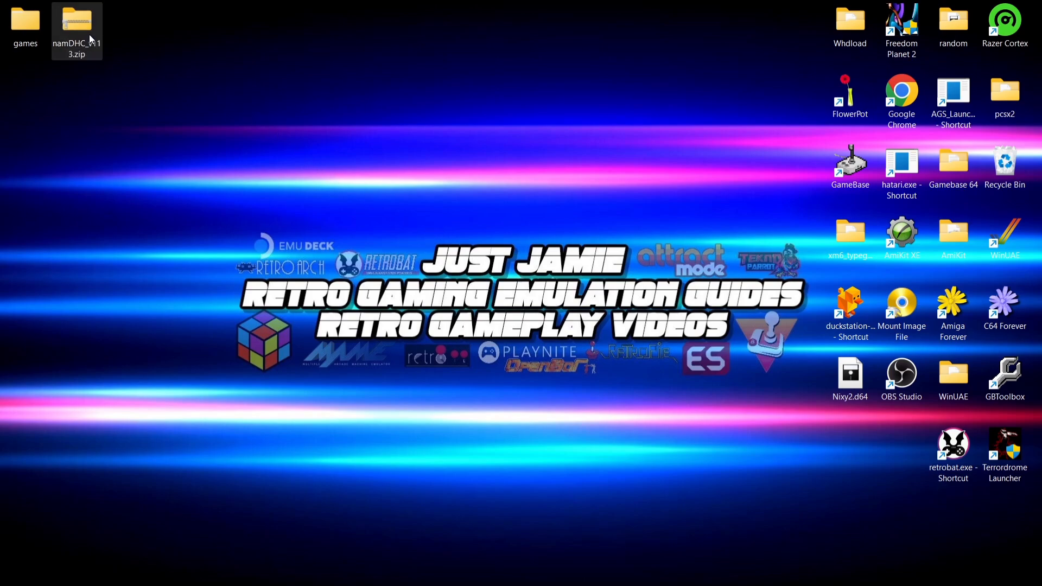
View the namDHC archive contents and create a new desktop folder named chdman
{"action": "double_click", "coordinate": [76, 25]}
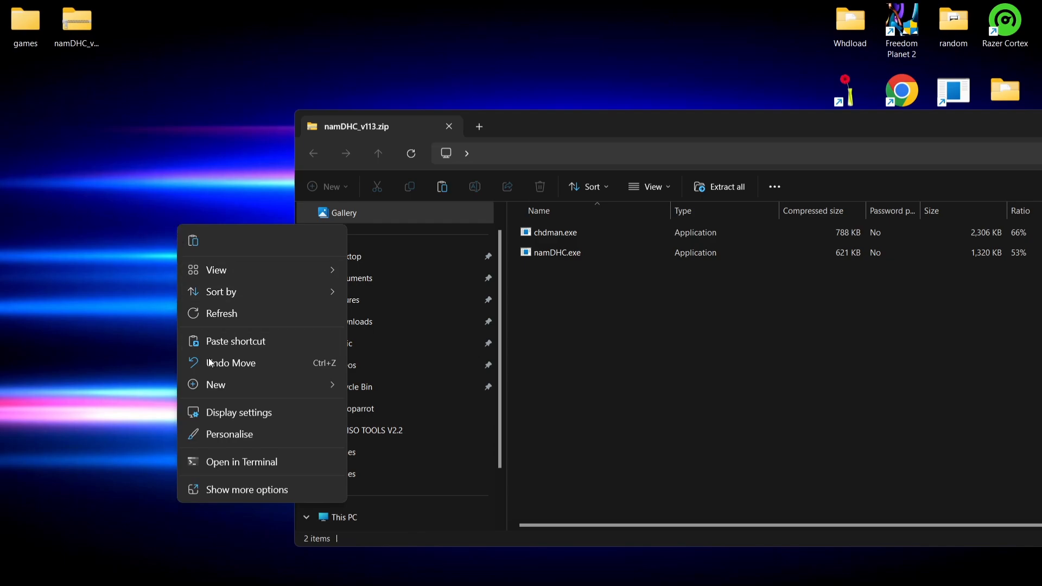
{"action": "left_click", "coordinate": [215, 384]}
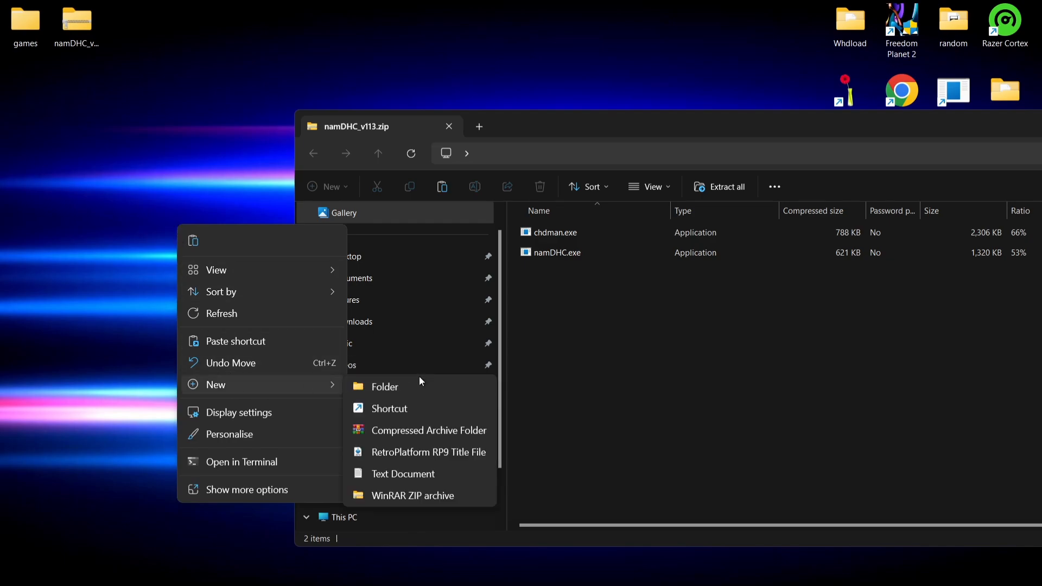
{"action": "left_click", "coordinate": [384, 387]}
{"action": "type", "text": "chdman"}
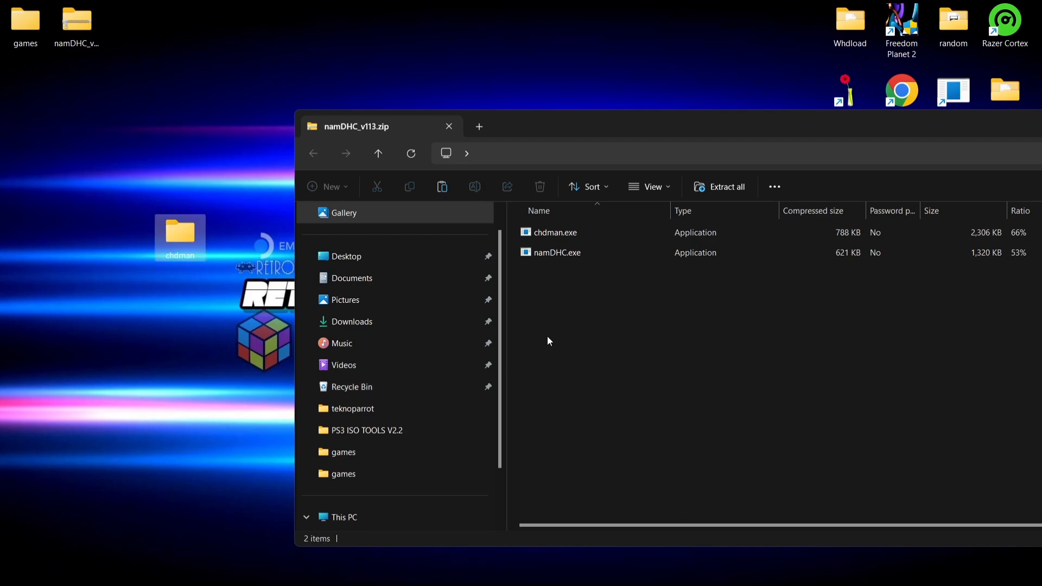
{"action": "key", "text": "ctrl+a"}
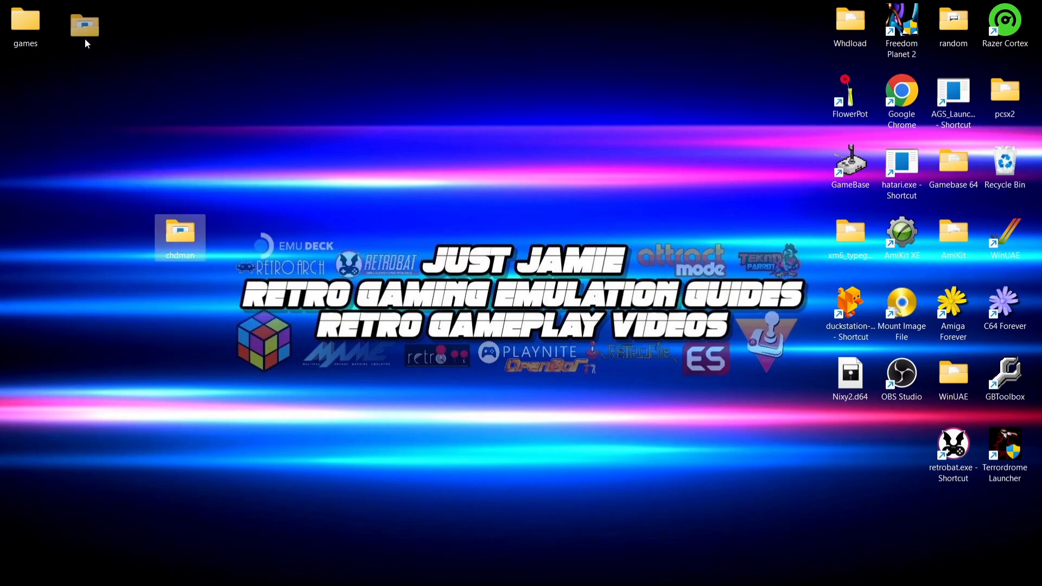
Launch namDHC.exe from inside the chdman folder
{"action": "double_click", "coordinate": [179, 233]}
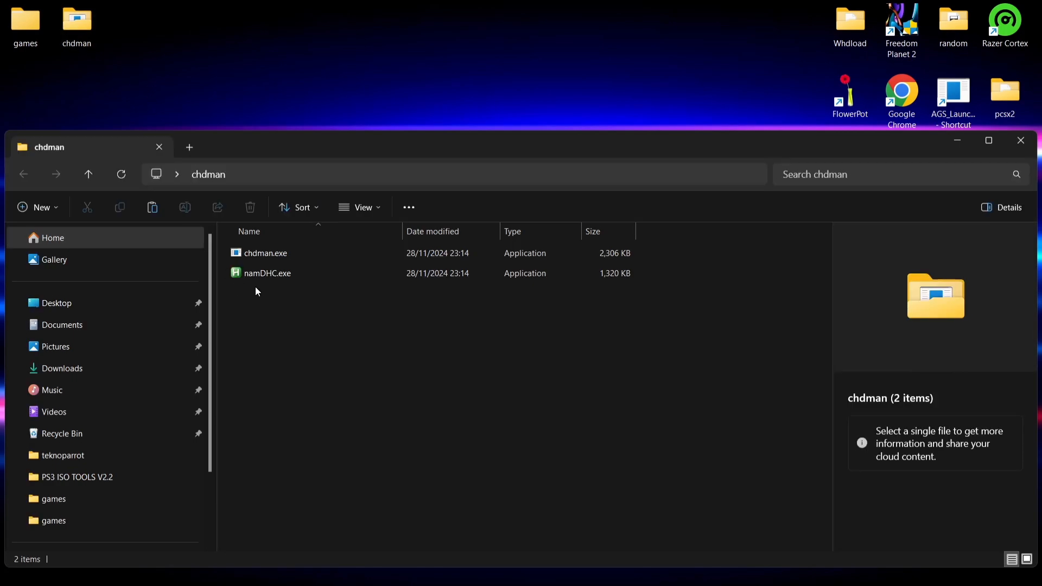
{"action": "mouse_move", "coordinate": [285, 280]}
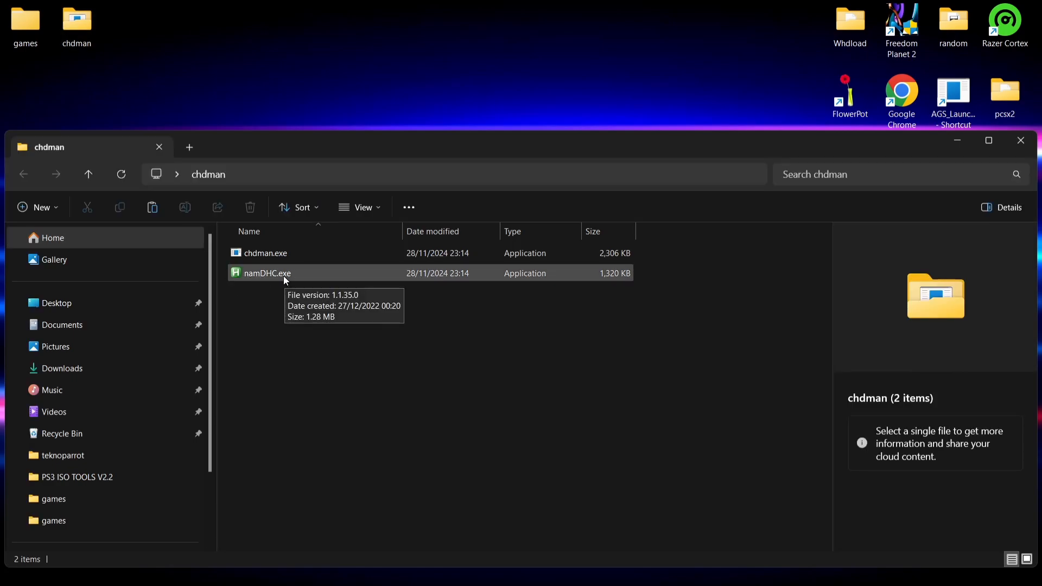
{"action": "left_click", "coordinate": [266, 273]}
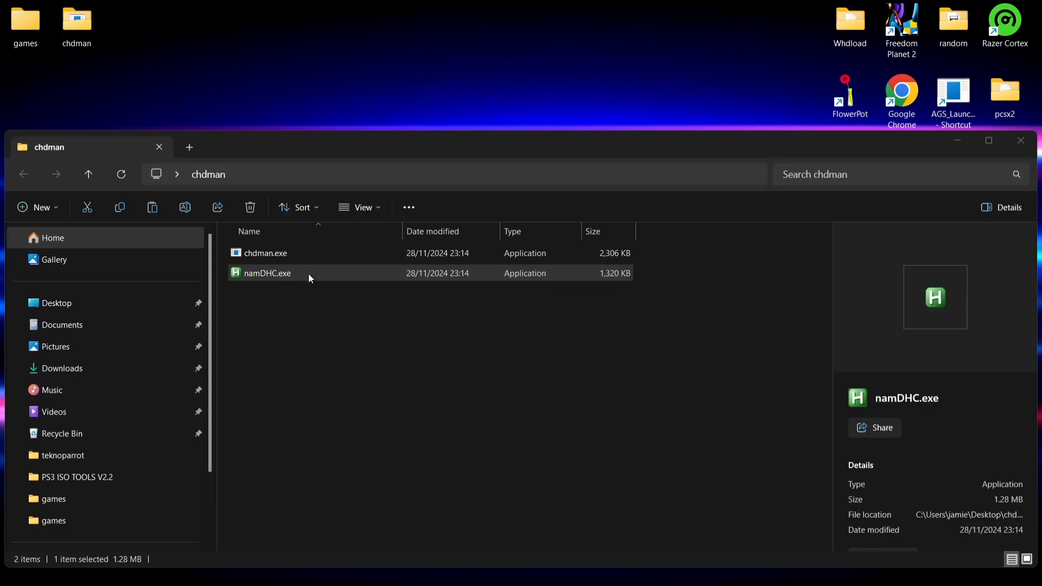
{"action": "double_click", "coordinate": [268, 273]}
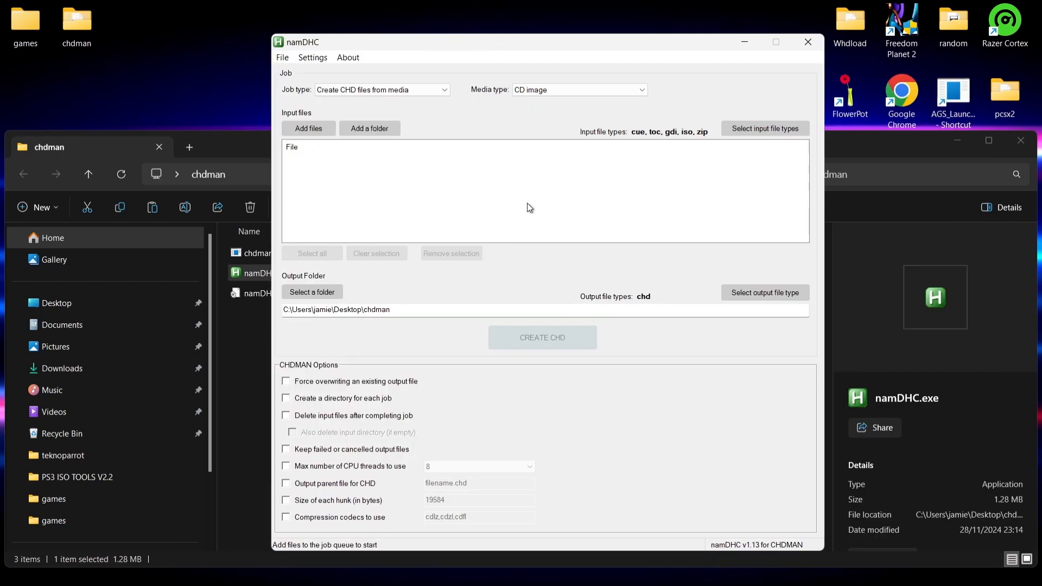
{"action": "mouse_move", "coordinate": [399, 187]}
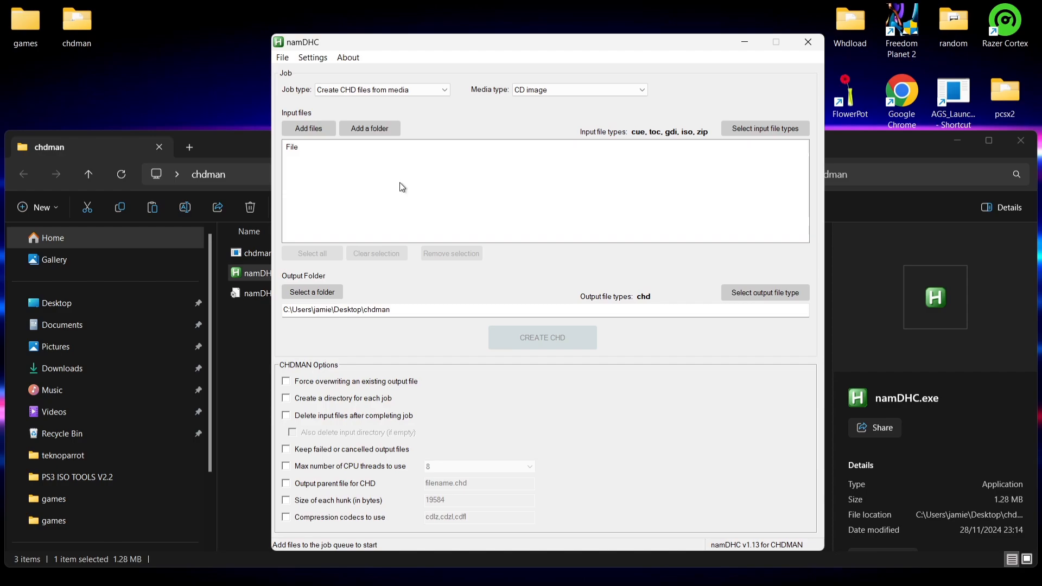
{"action": "mouse_move", "coordinate": [350, 120]}
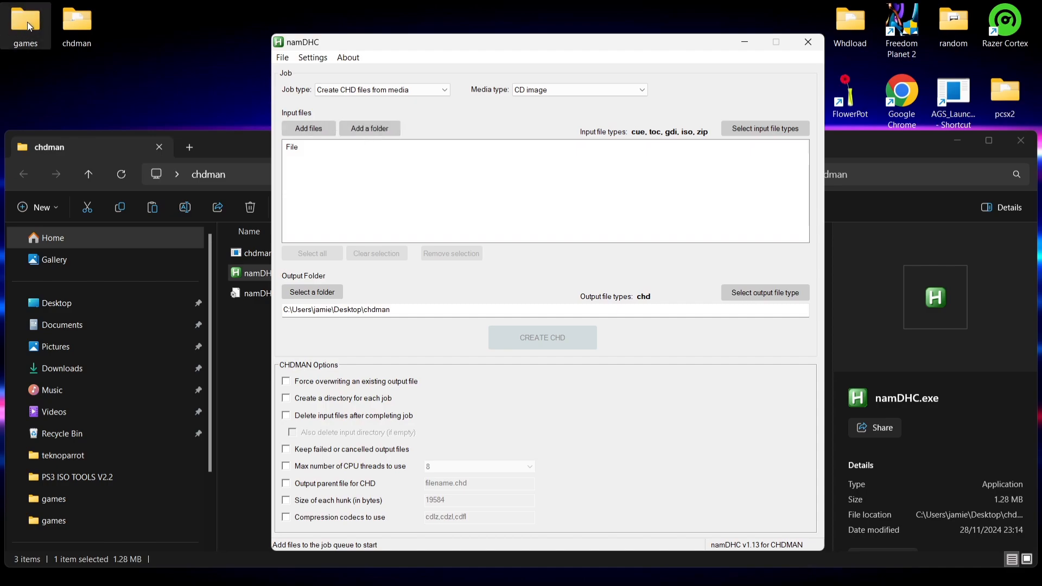
{"action": "mouse_move", "coordinate": [326, 173]}
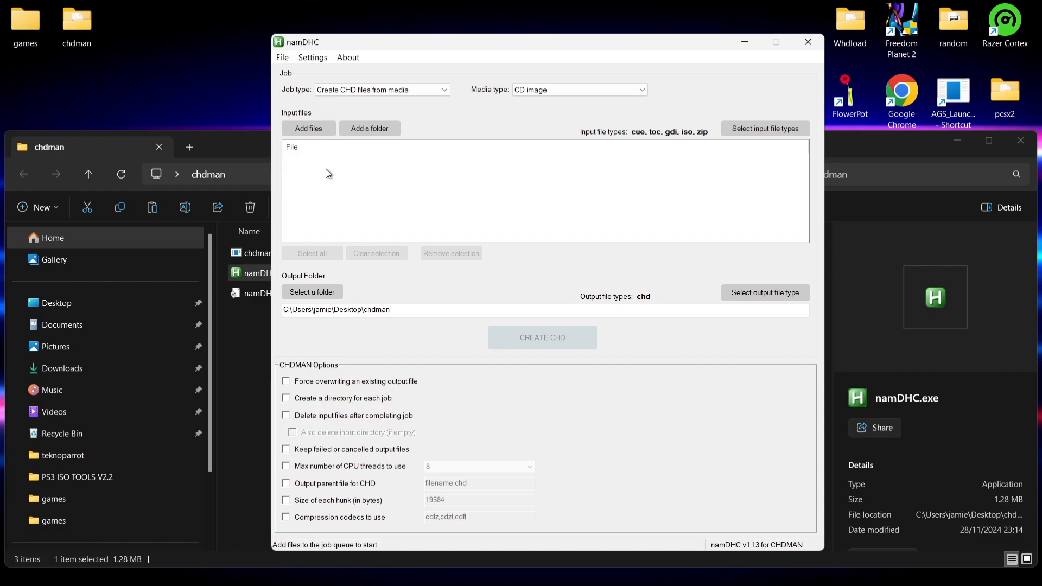
Add the desktop games folder as input, queuing its four cue files
{"action": "left_click", "coordinate": [369, 128]}
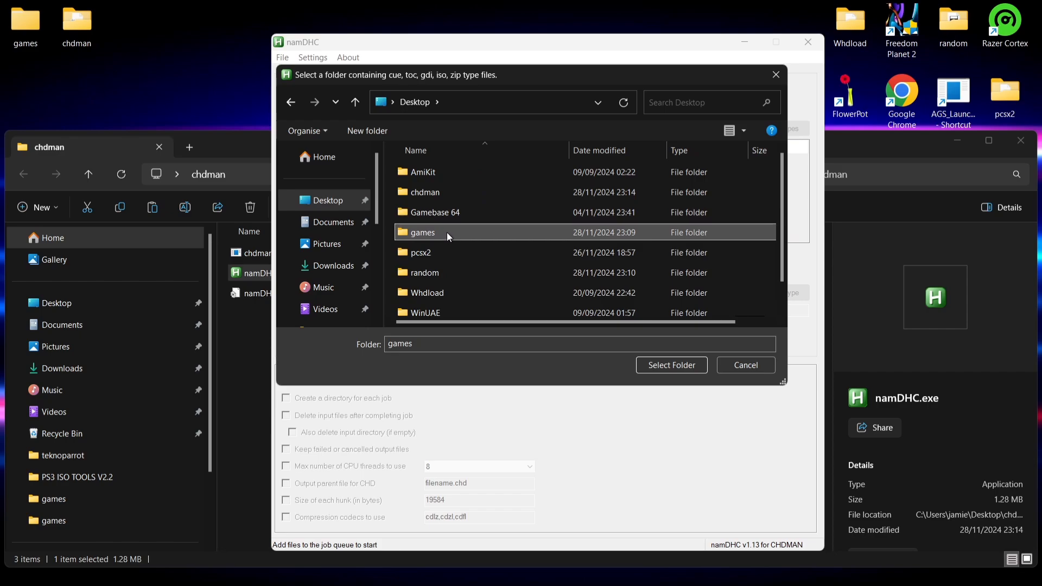
{"action": "left_click", "coordinate": [670, 365]}
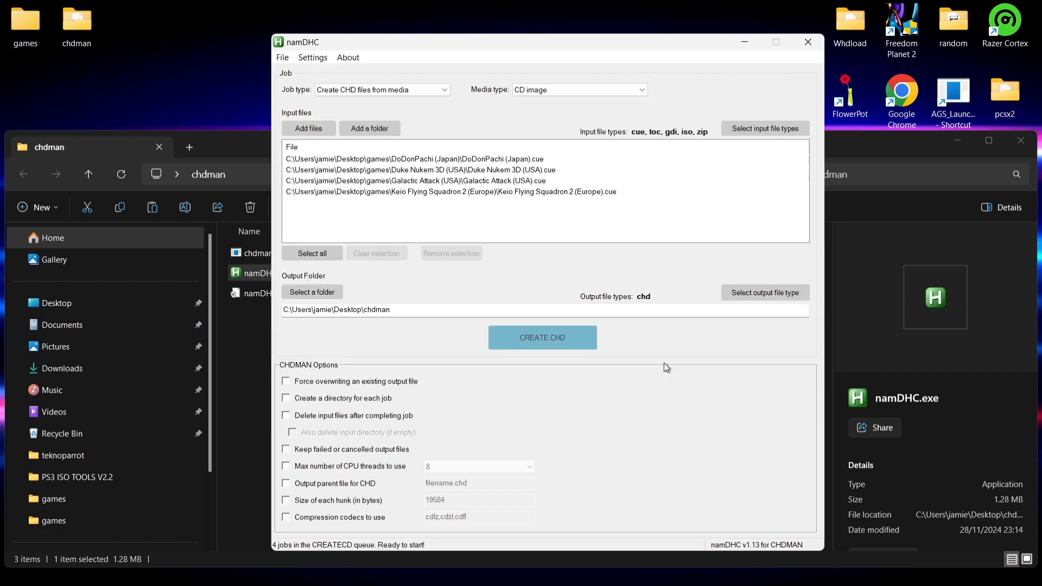
{"action": "mouse_move", "coordinate": [484, 285]}
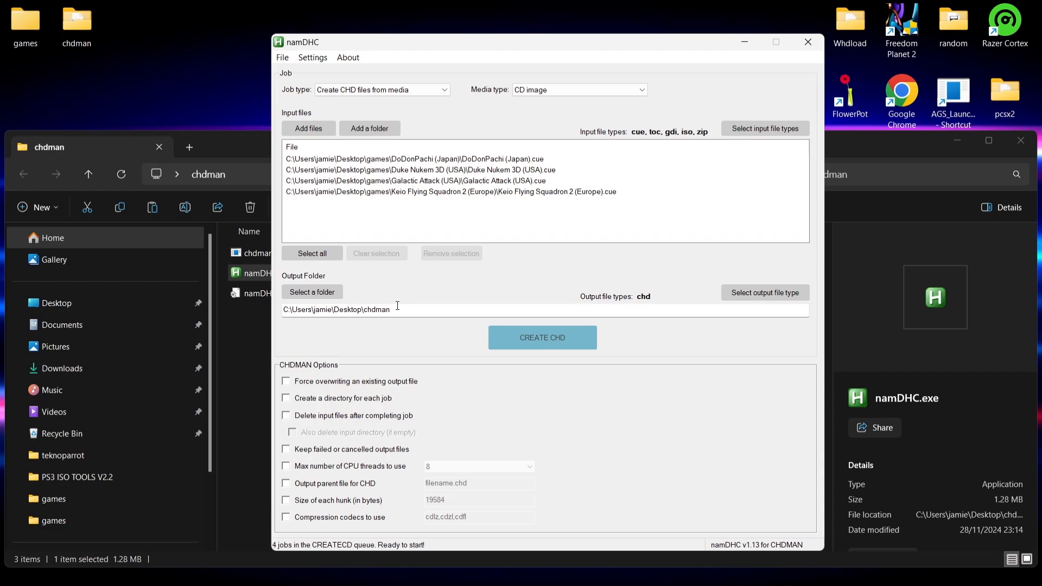
{"action": "mouse_move", "coordinate": [349, 323]}
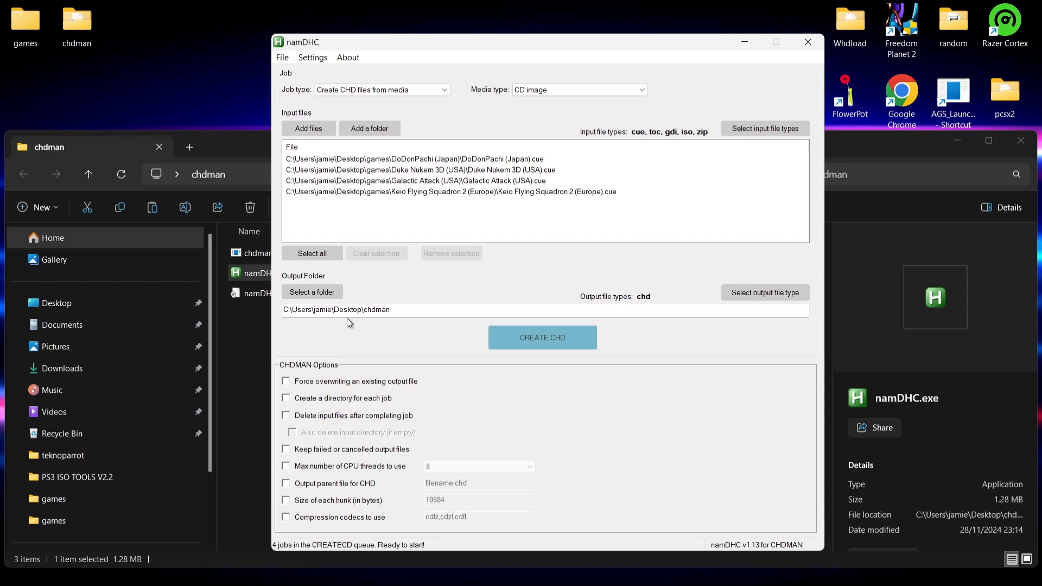
{"action": "mouse_move", "coordinate": [401, 315]}
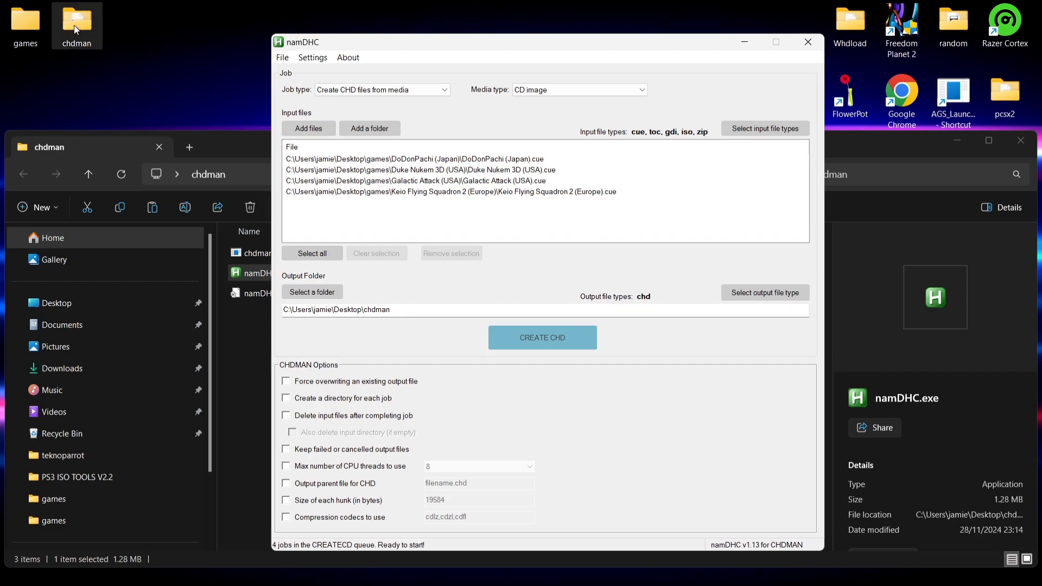
{"action": "mouse_move", "coordinate": [542, 338]}
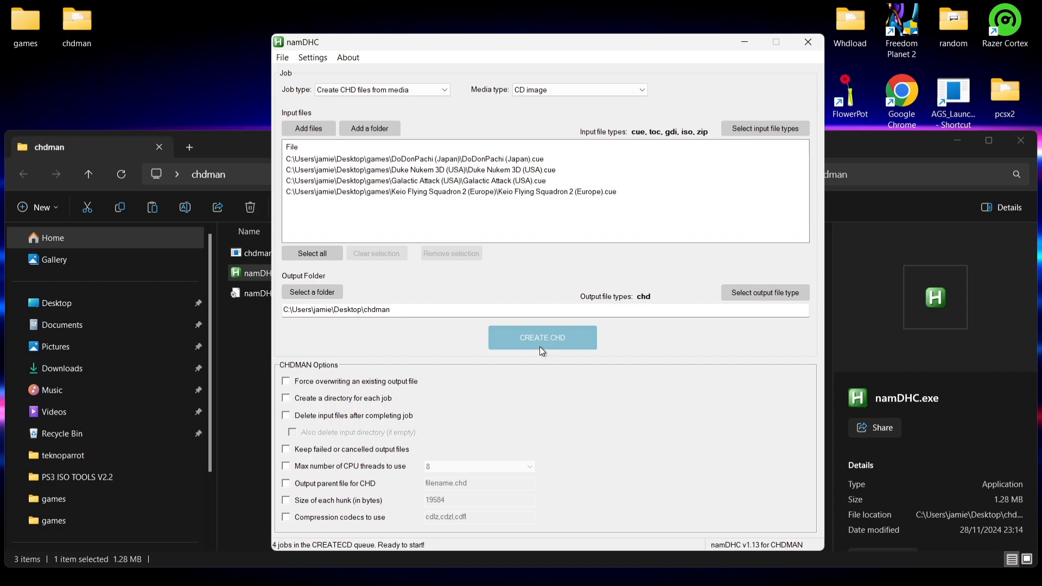
{"action": "mouse_move", "coordinate": [559, 345]}
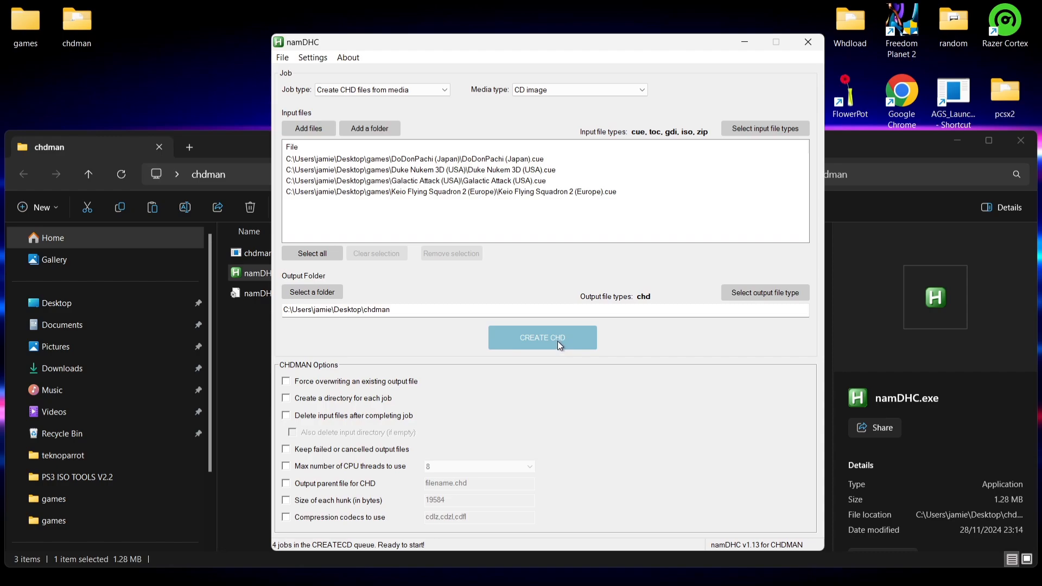
Start CREATE CHD and let the four queued games compress into CHD files
{"action": "left_click", "coordinate": [541, 336]}
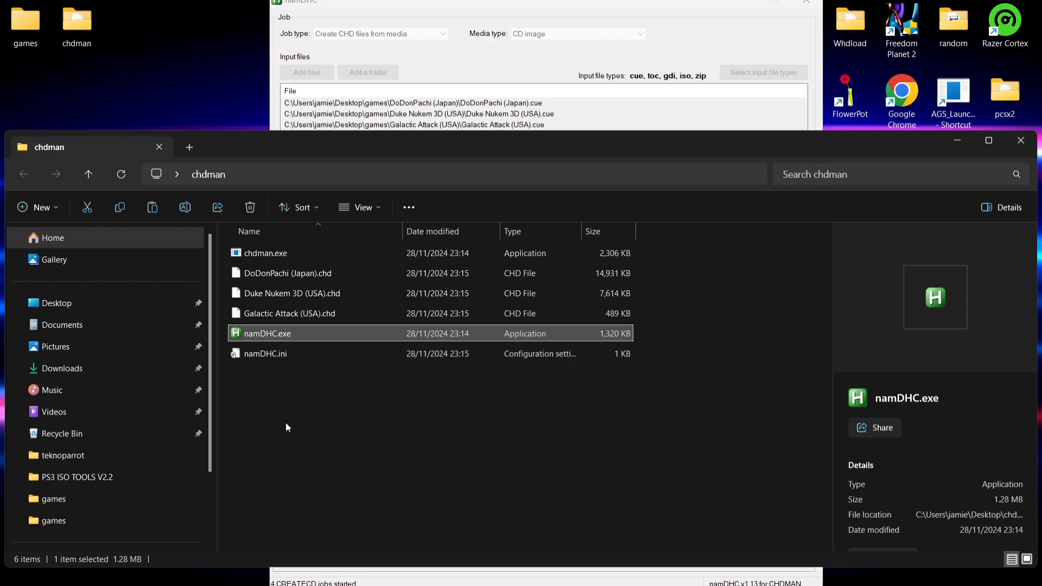
{"action": "mouse_move", "coordinate": [363, 275]}
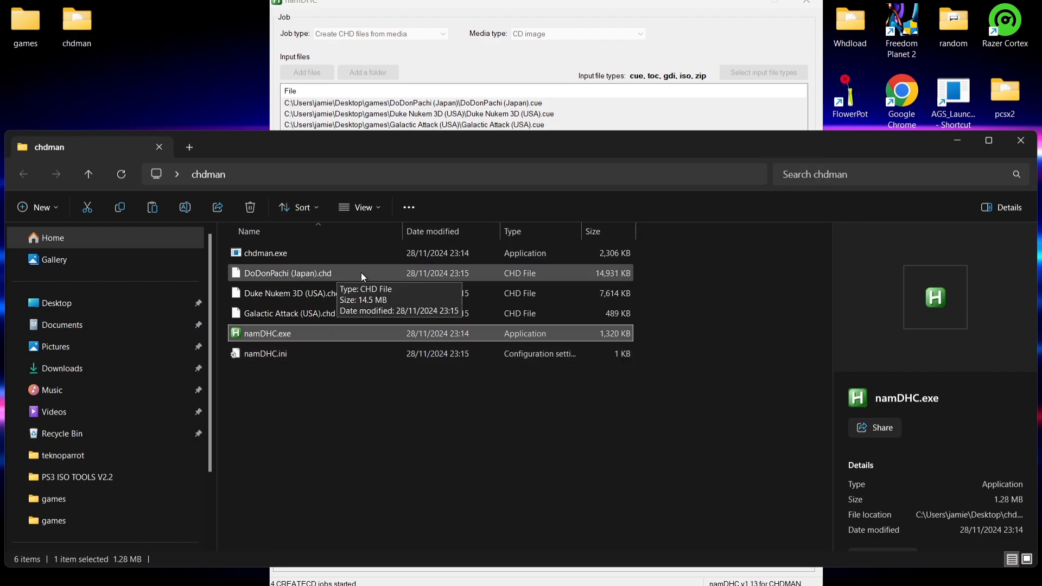
{"action": "mouse_move", "coordinate": [361, 318]}
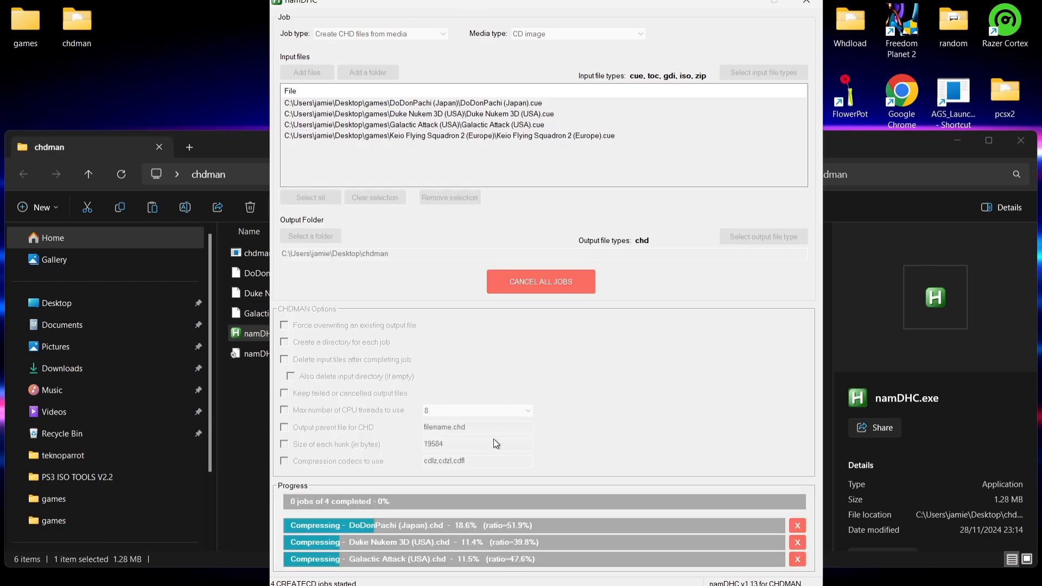
{"action": "mouse_move", "coordinate": [592, 457]}
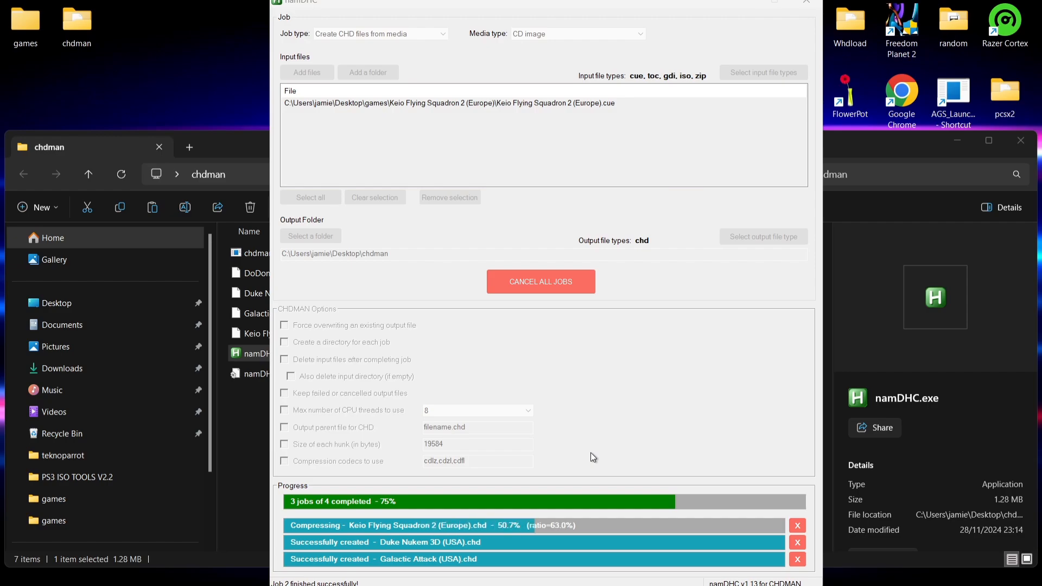
{"action": "left_click", "coordinate": [539, 281]}
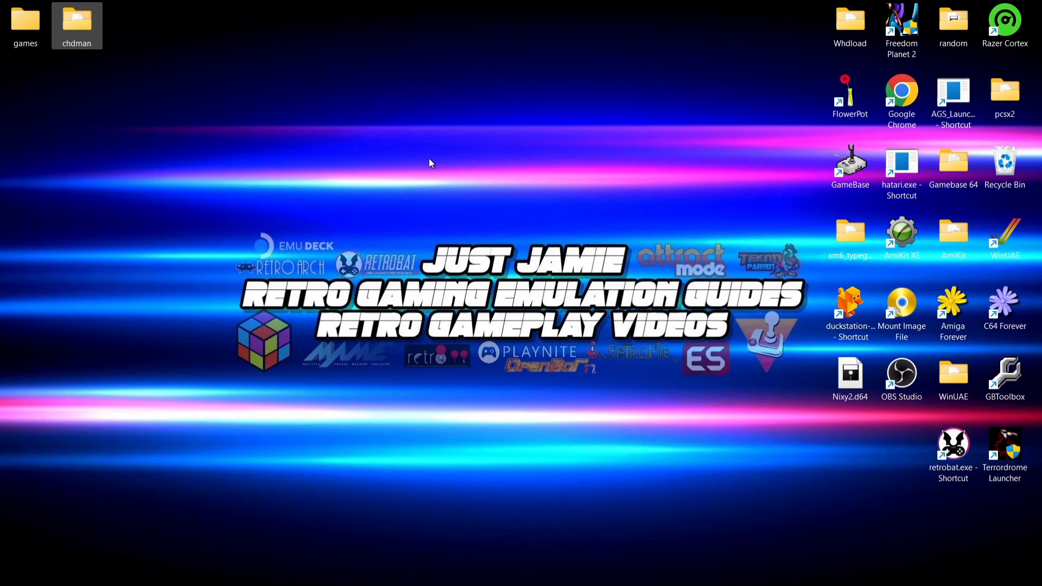
{"action": "double_click", "coordinate": [76, 22]}
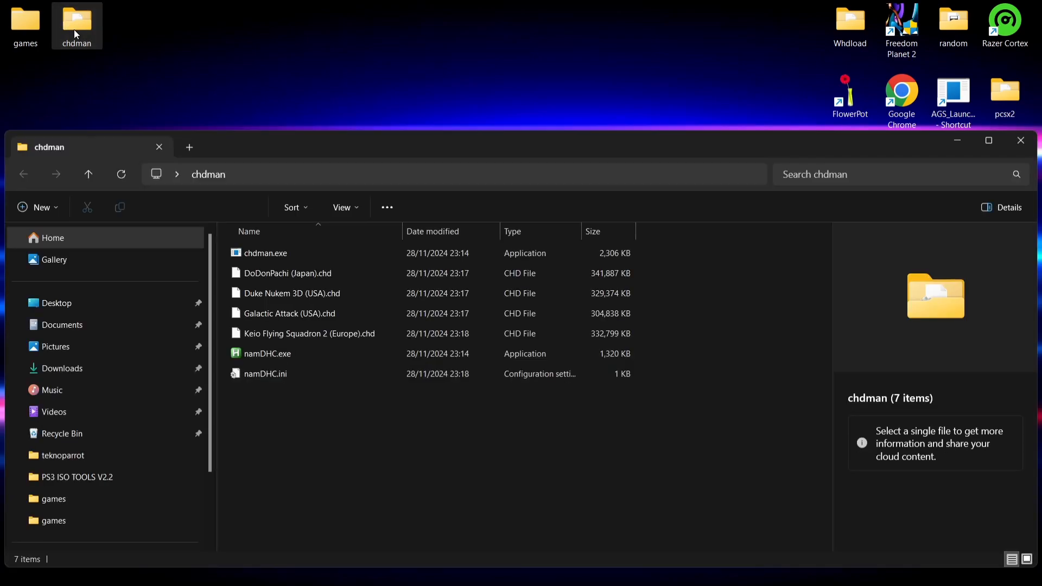
{"action": "left_click", "coordinate": [286, 273]}
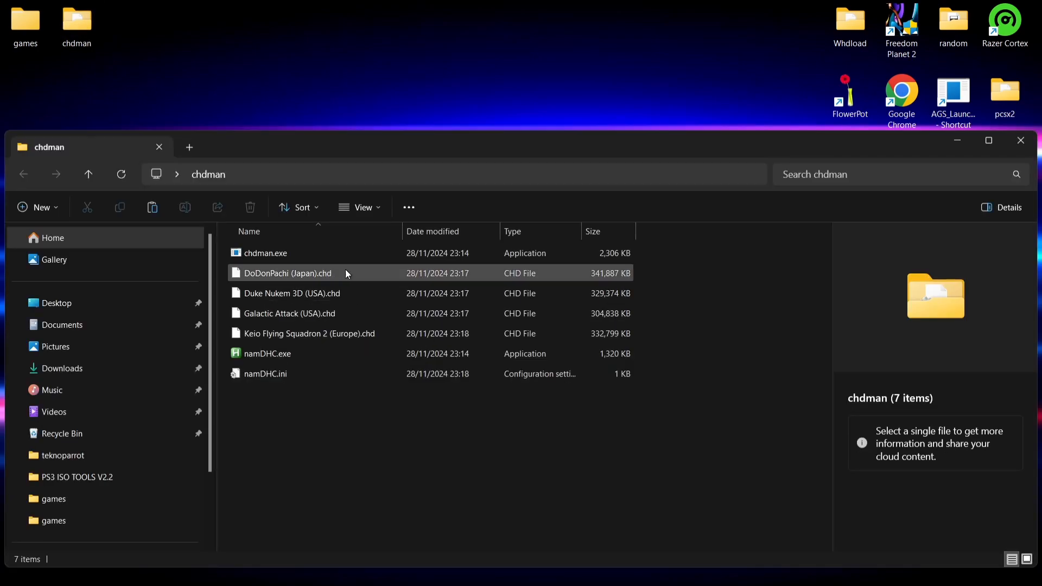
{"action": "mouse_move", "coordinate": [381, 338]}
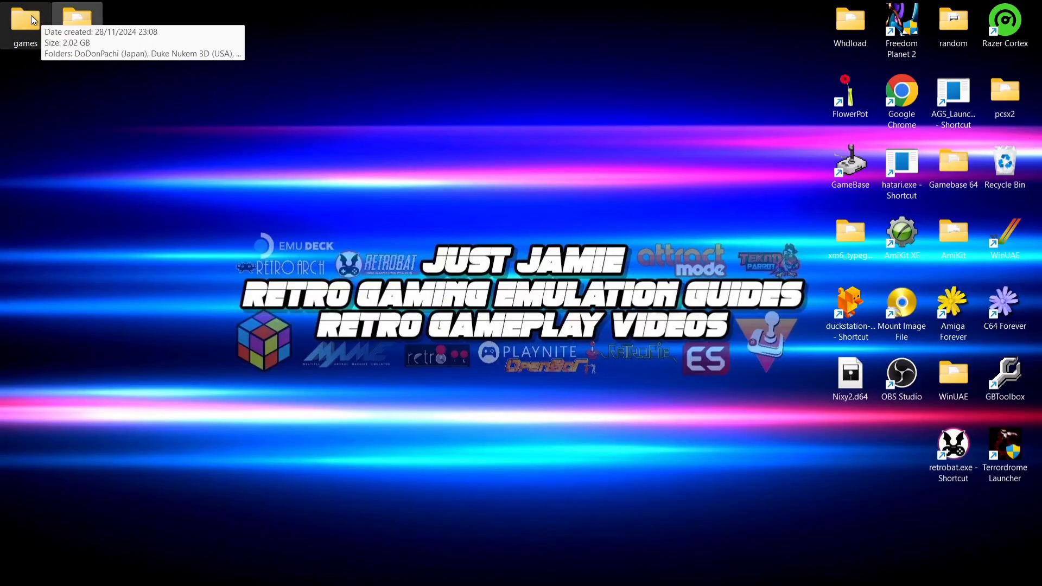
Show the DoDonPachi (Japan) folder with its original BIN tracks and cue file
{"action": "double_click", "coordinate": [25, 20]}
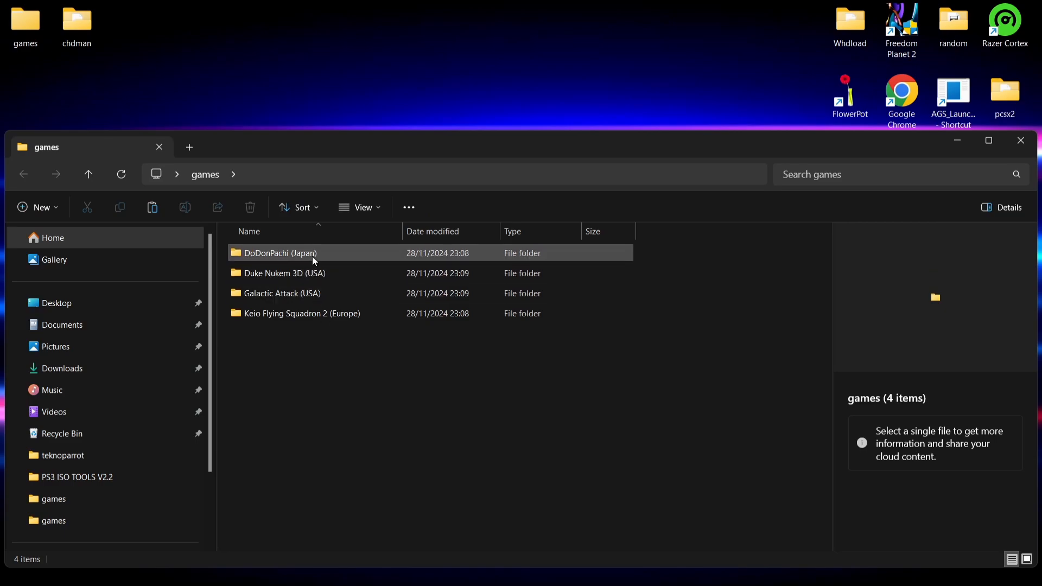
{"action": "double_click", "coordinate": [280, 253]}
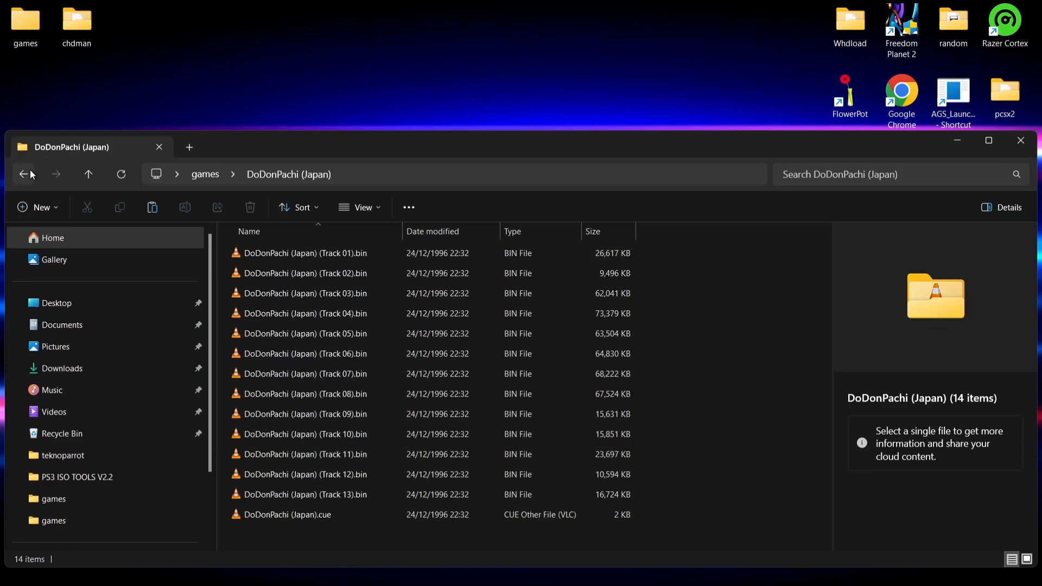